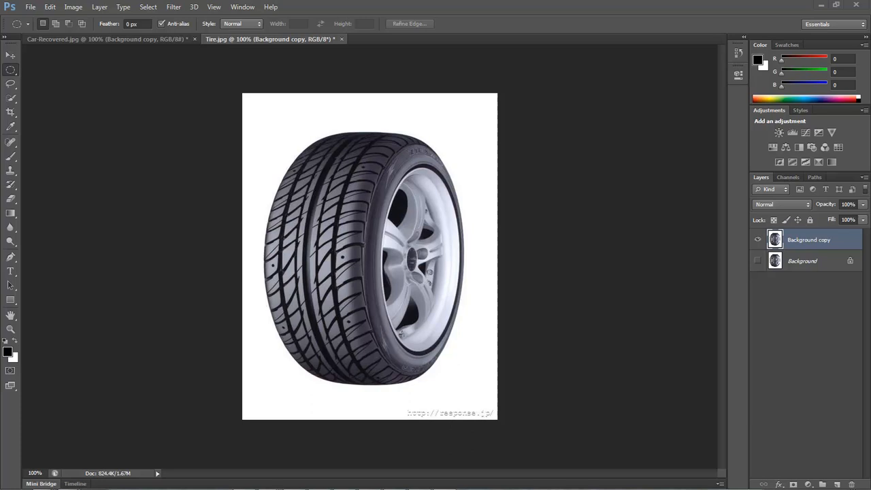
mouse_move(459, 219)
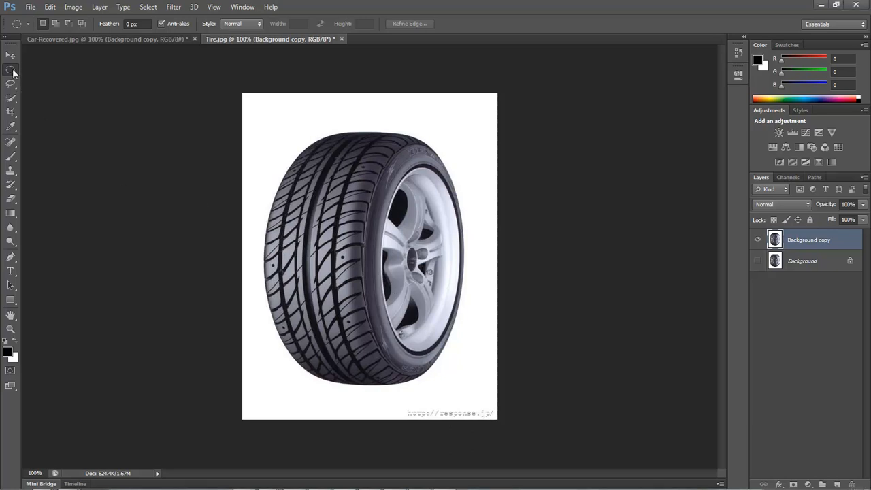
- Draw an elliptical marquee over the tire's rim and fit it to the rim's edge
click(11, 68)
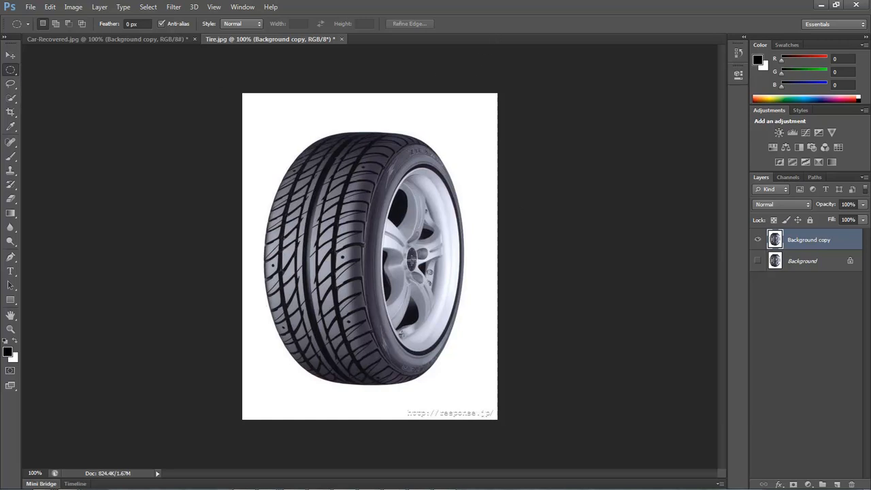
mouse_move(417, 260)
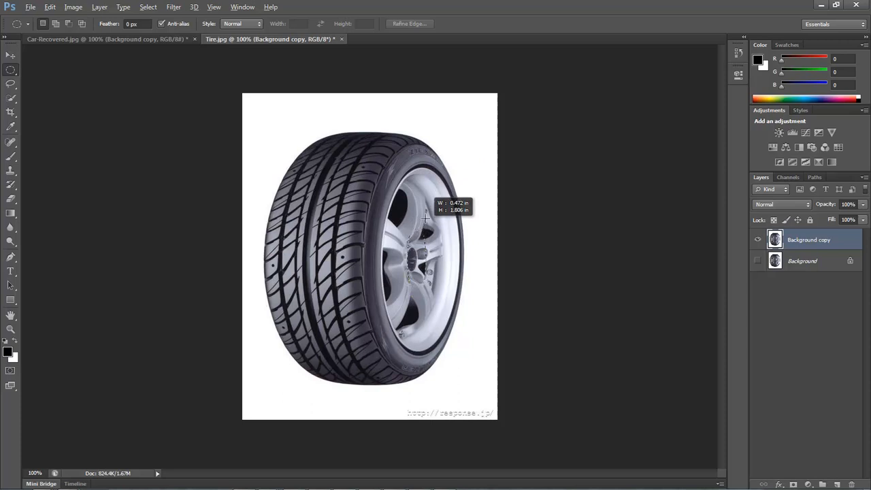
drag(426, 217, 436, 166)
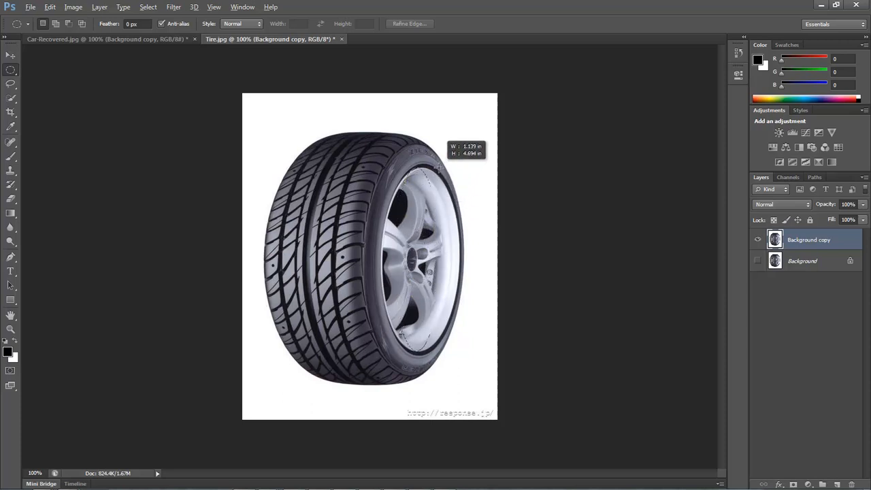
drag(439, 168, 436, 170)
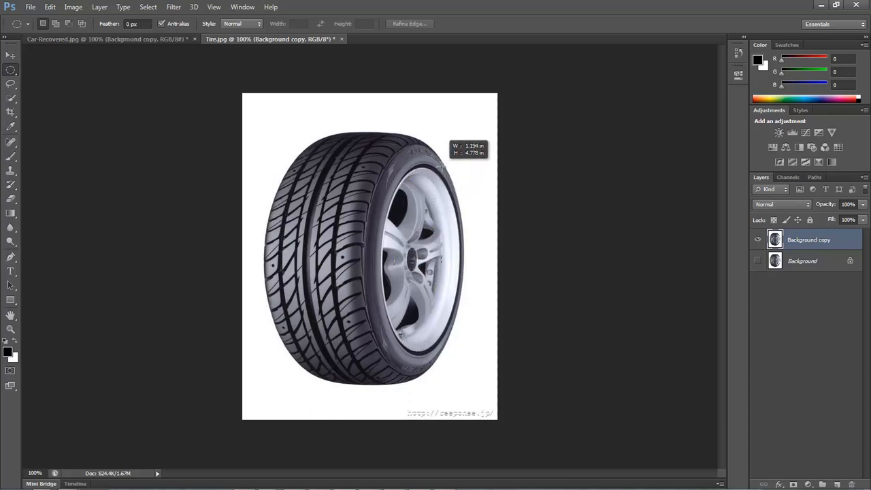
drag(415, 167, 453, 166)
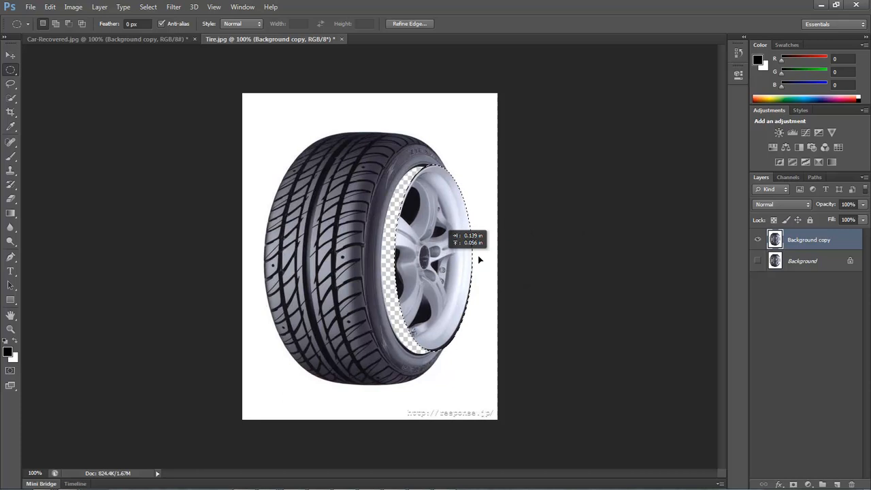
- Drag the selected rim around the canvas exposing the transparent hole, then back inside the tire
drag(429, 258, 483, 259)
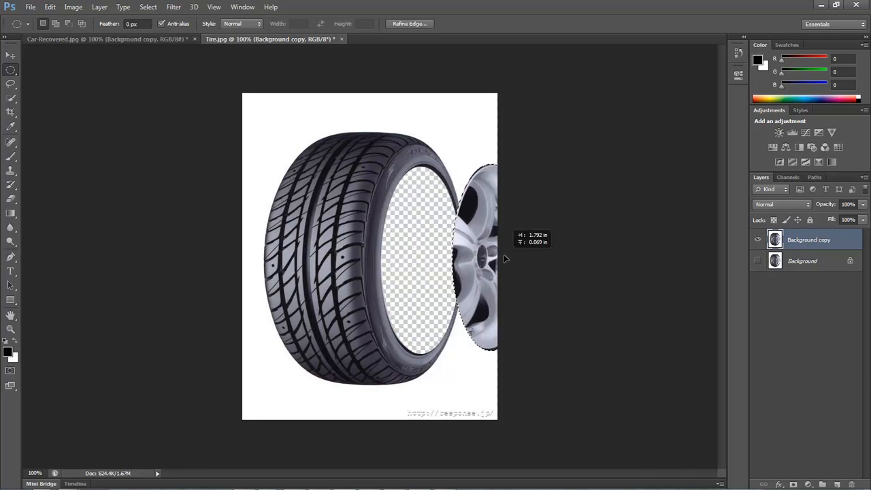
drag(487, 255, 336, 201)
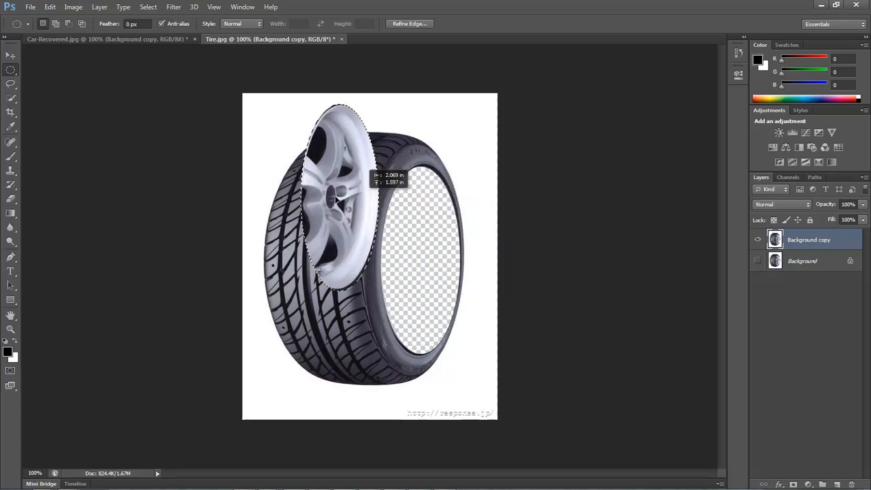
drag(340, 197, 422, 256)
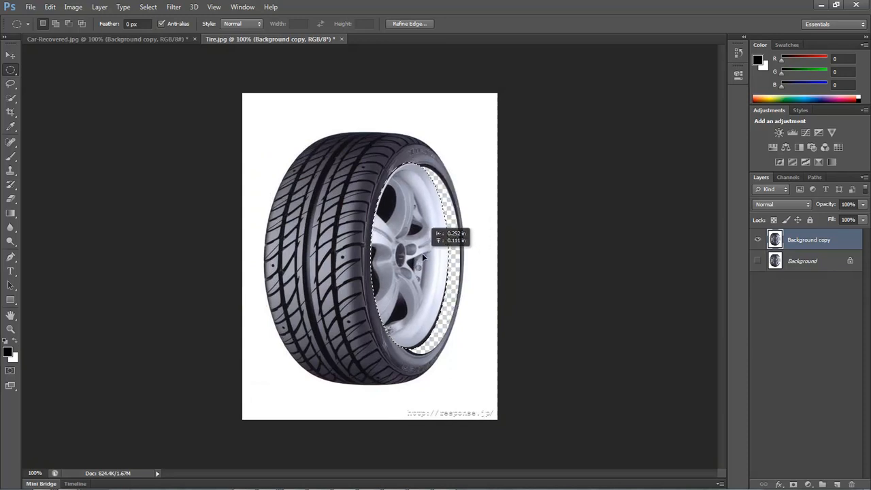
drag(409, 259, 469, 334)
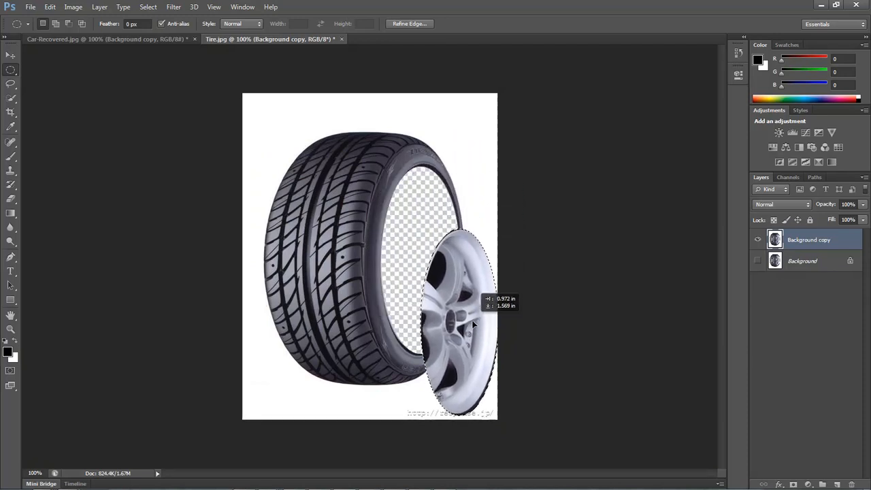
drag(473, 325, 468, 310)
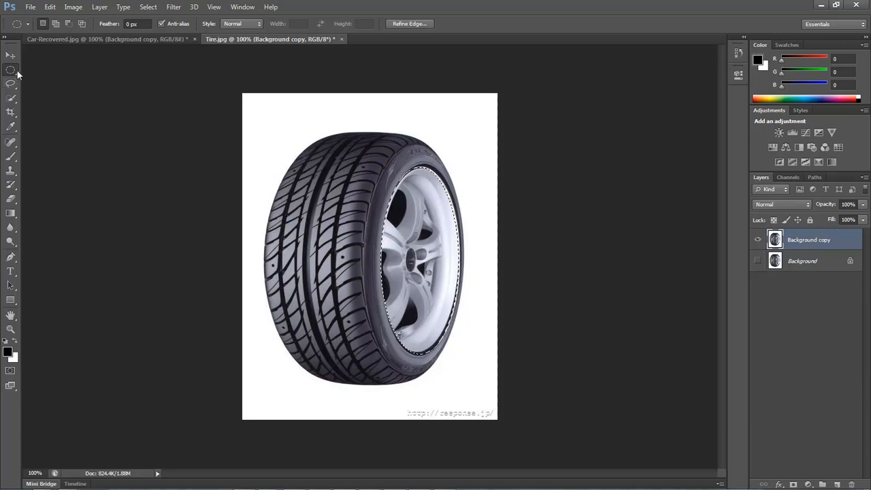
click(11, 70)
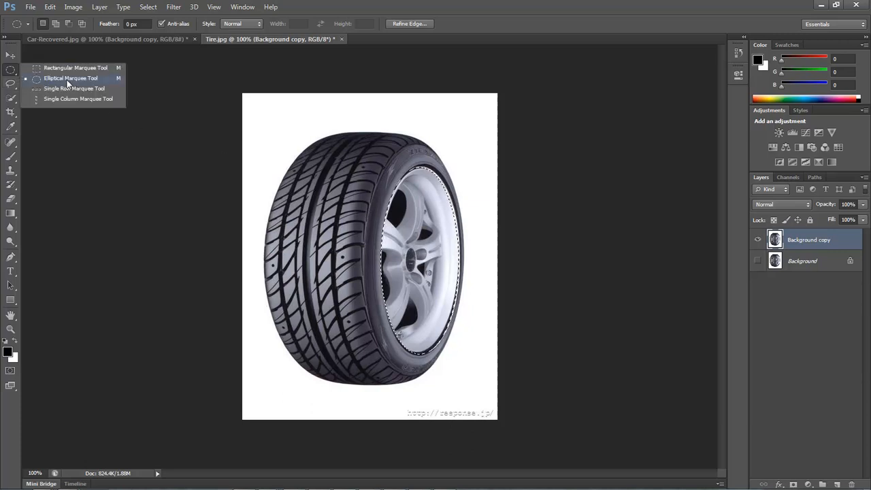
click(70, 78)
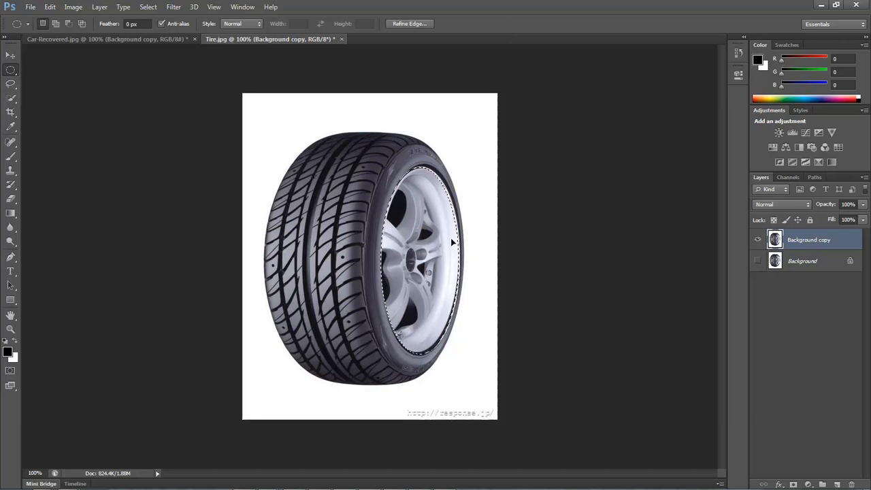